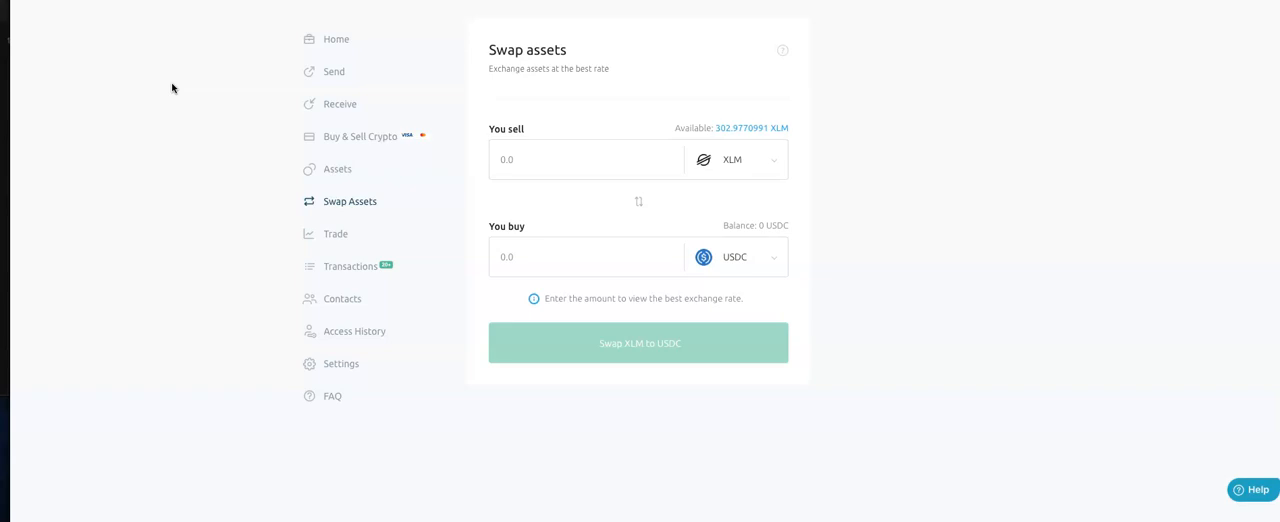
# Replace USDC with XRP (fchain.io) as the asset to buy in the swap
pyautogui.click(587, 159)
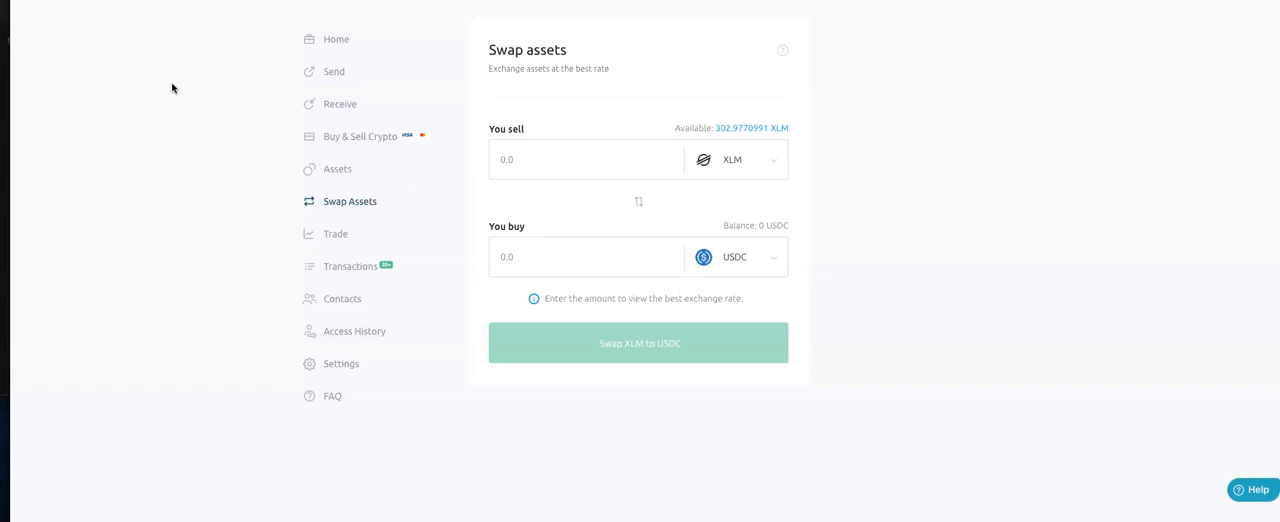
pyautogui.click(587, 159)
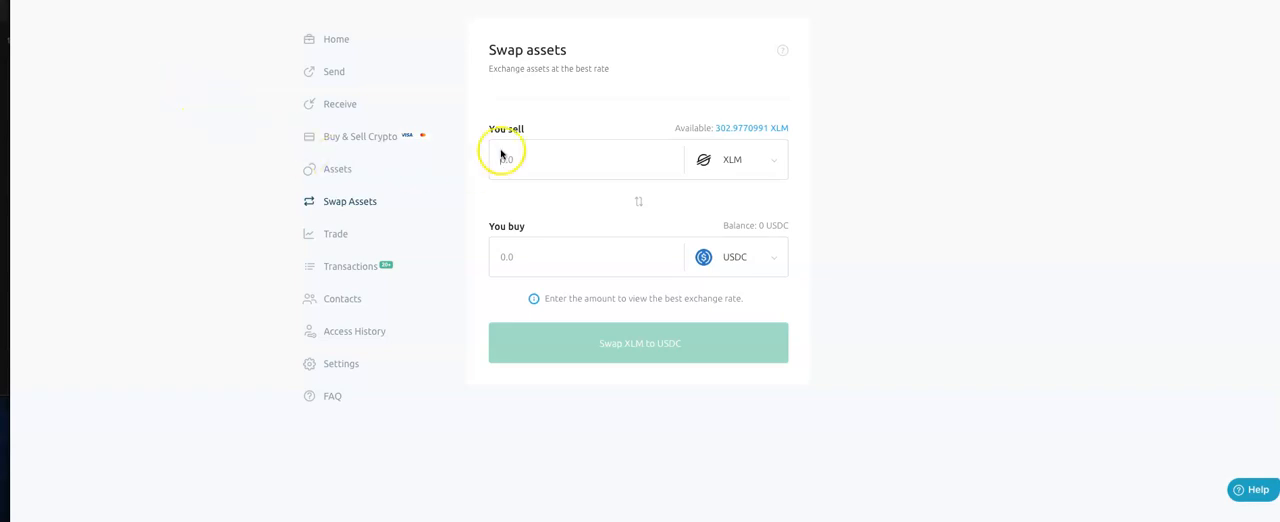
pyautogui.moveTo(722, 137)
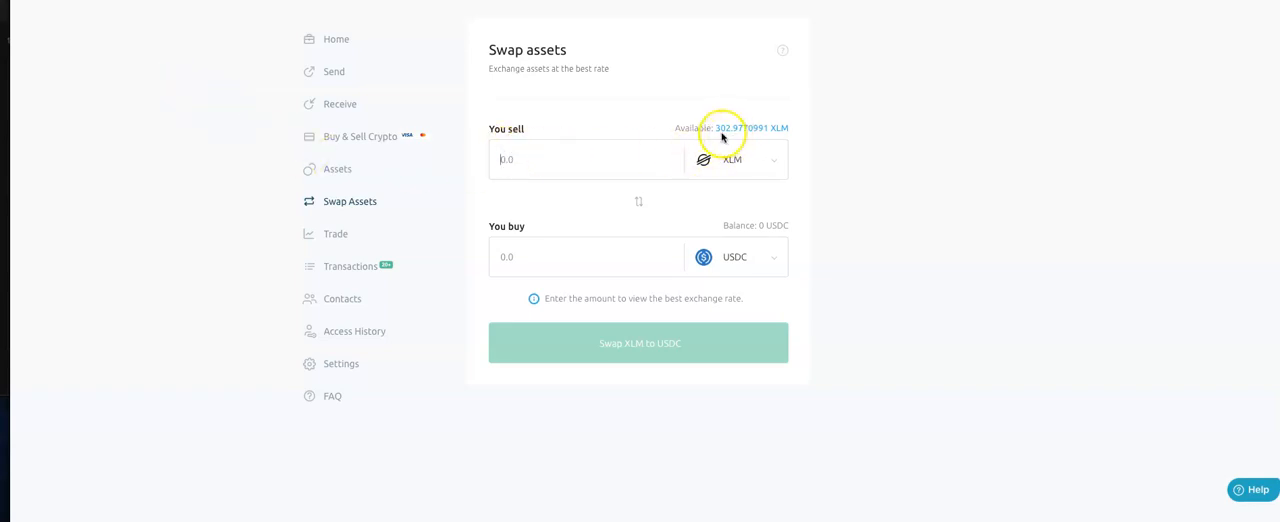
pyautogui.moveTo(770, 138)
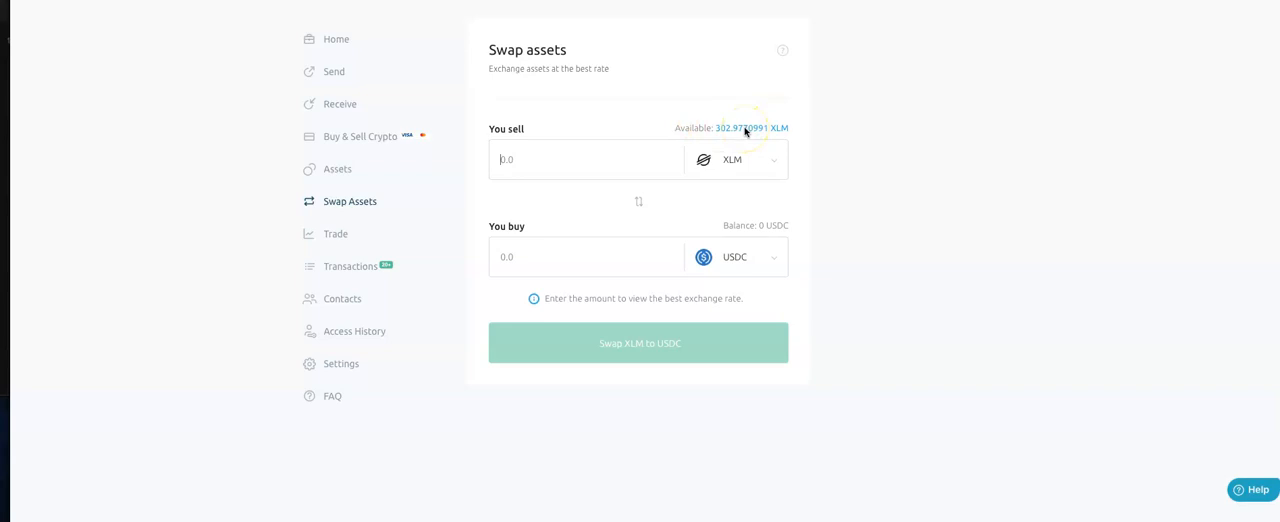
pyautogui.moveTo(770, 151)
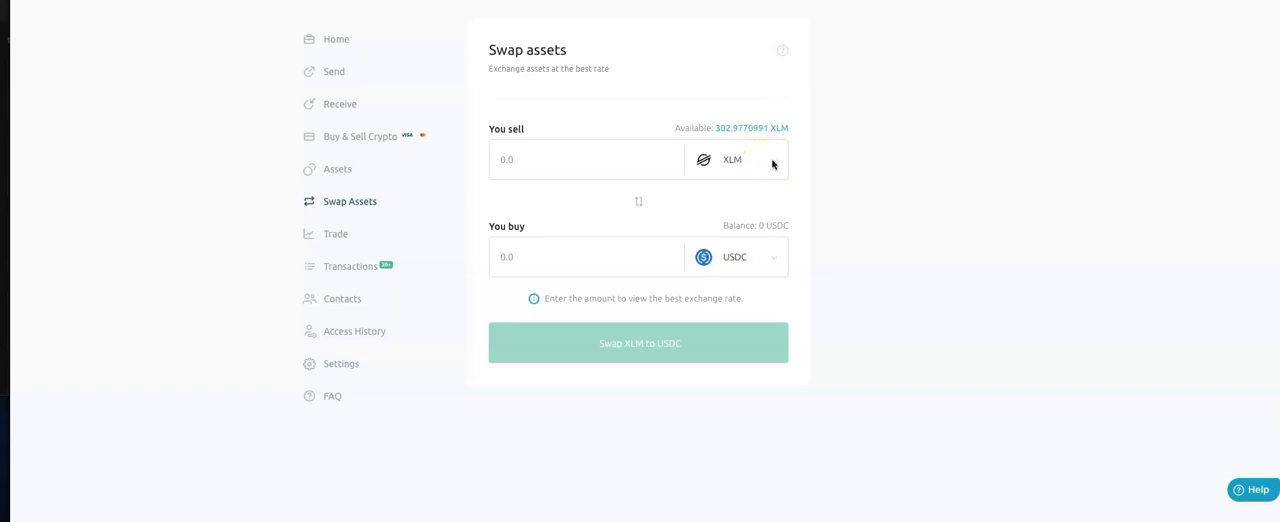
pyautogui.moveTo(769, 262)
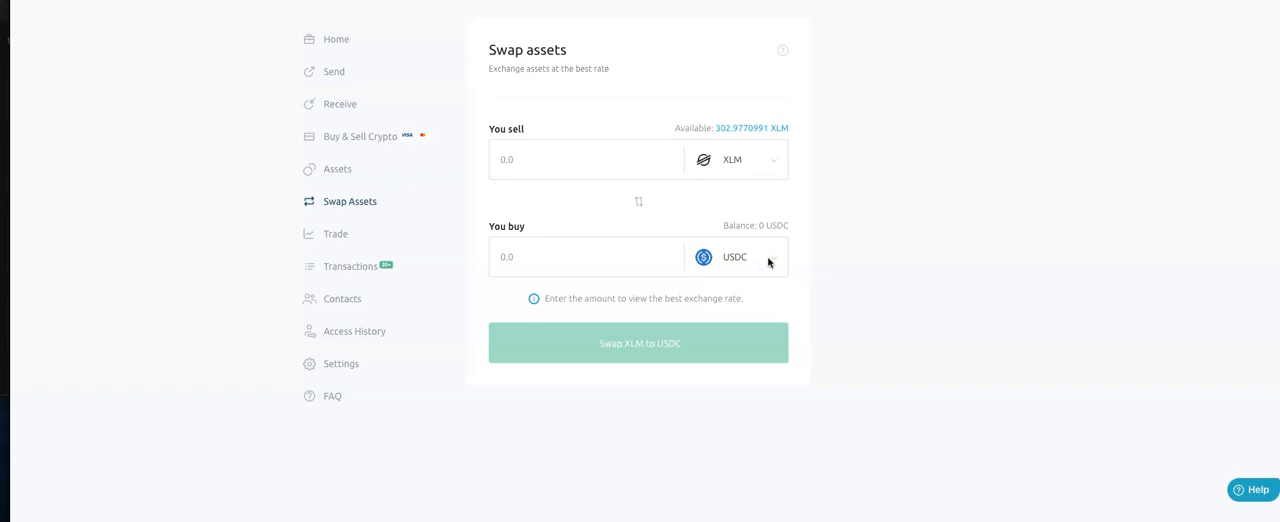
pyautogui.click(735, 257)
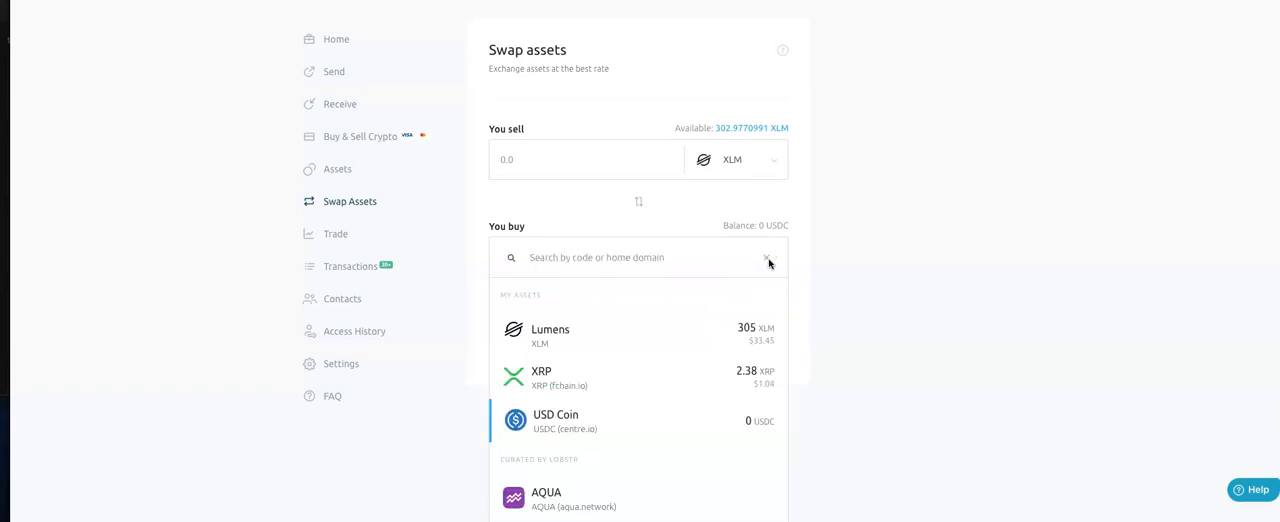
pyautogui.moveTo(587, 378)
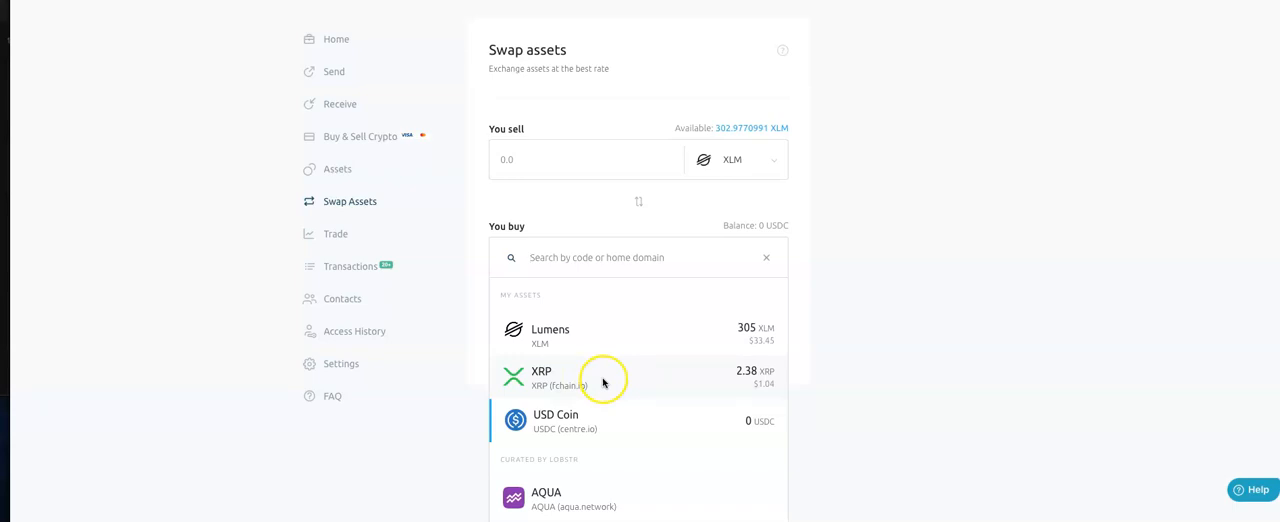
pyautogui.moveTo(584, 257)
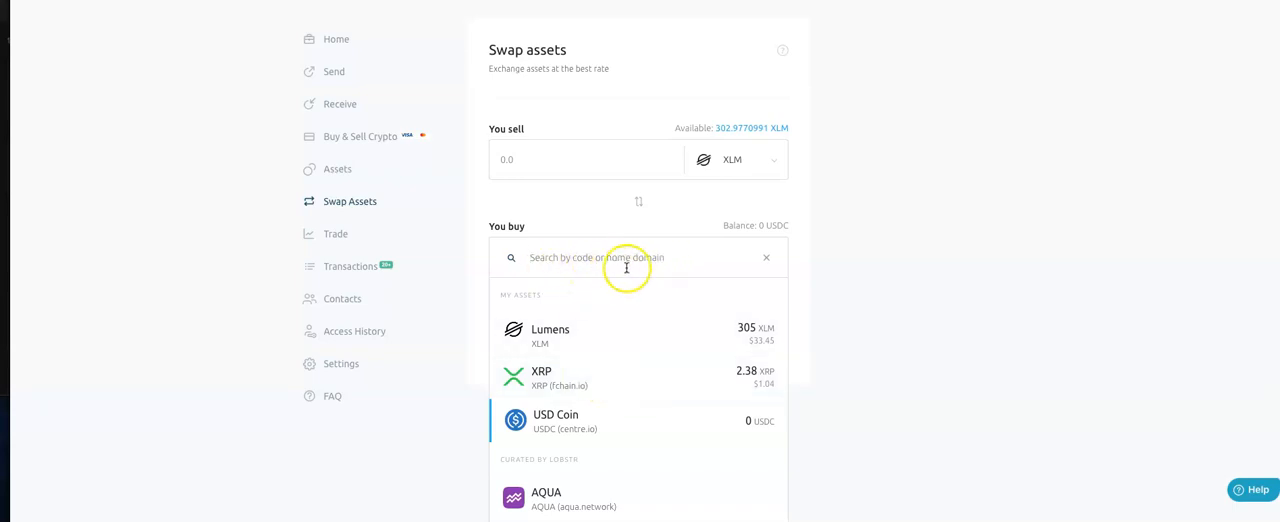
pyautogui.moveTo(633, 261)
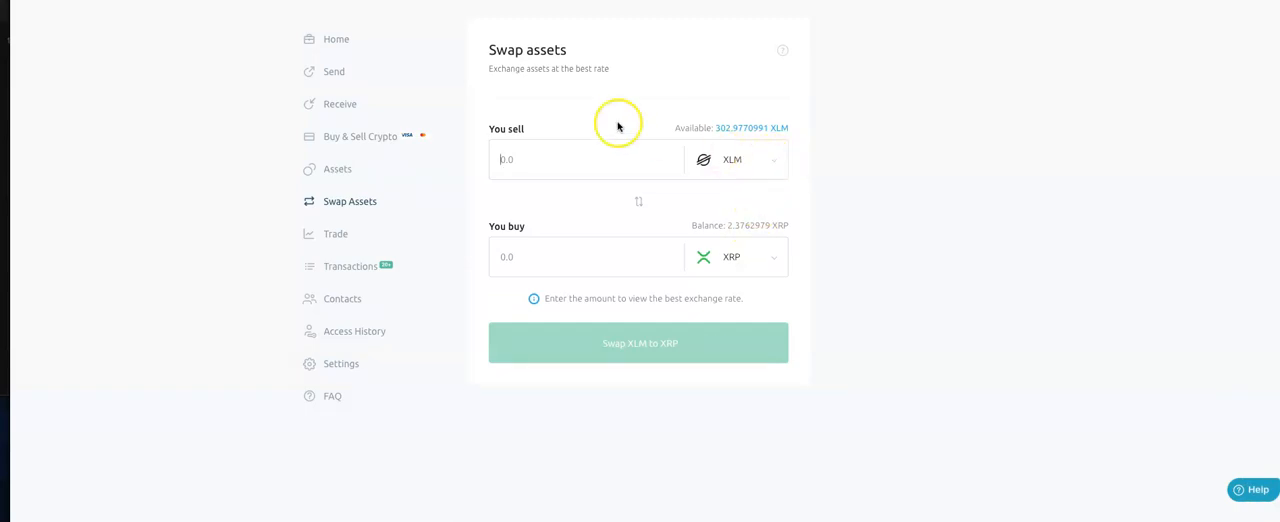
pyautogui.moveTo(784, 150)
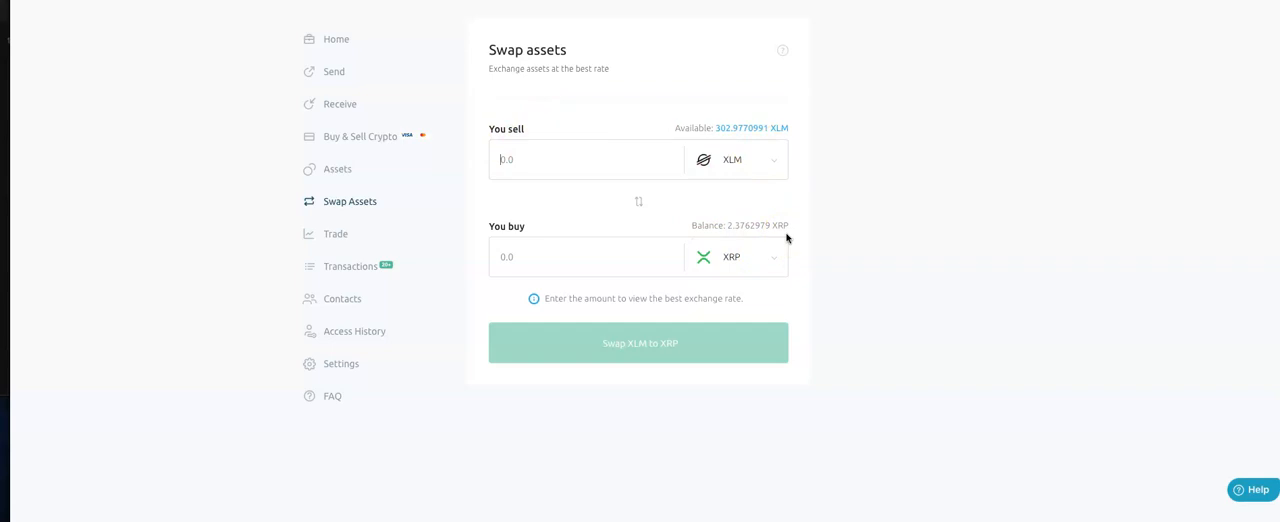
pyautogui.moveTo(357, 137)
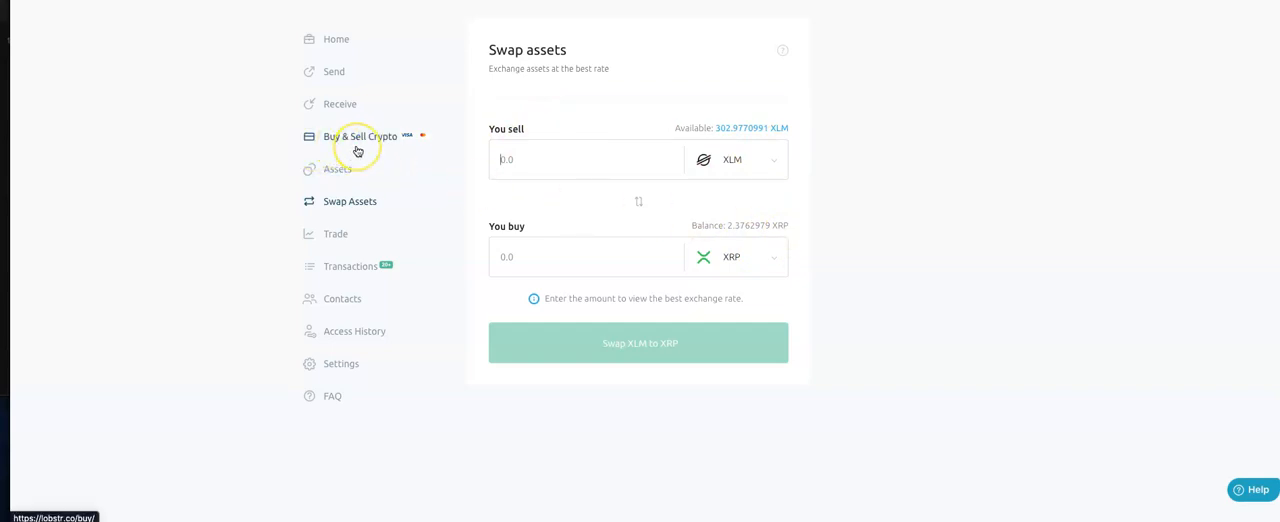
pyautogui.moveTo(357, 150)
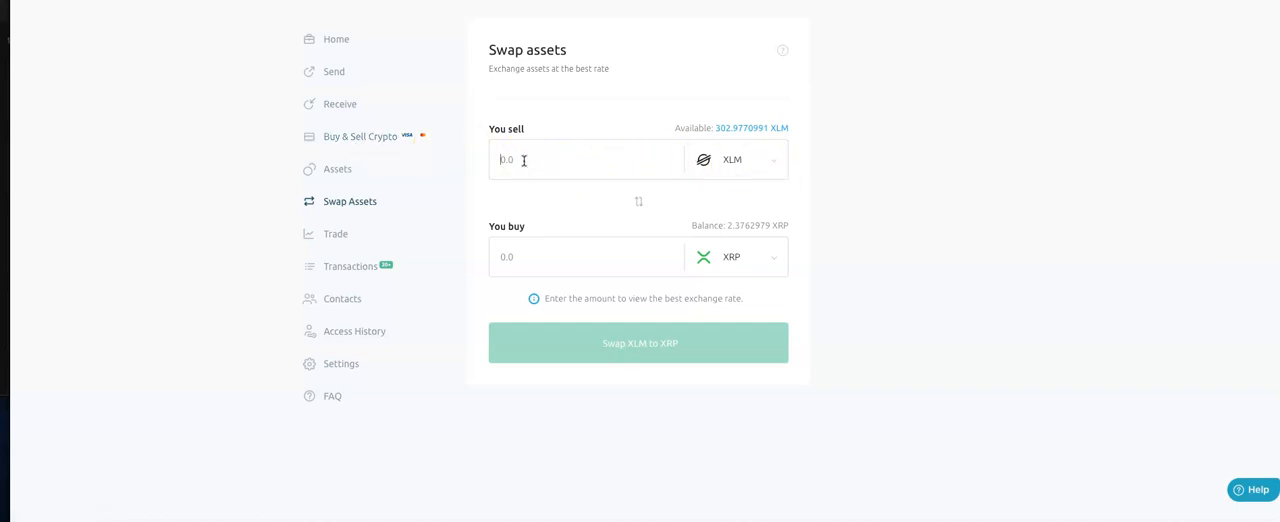
# Enter 250 XLM to sell for about 62.72 XRP and start the swap
pyautogui.write('250')
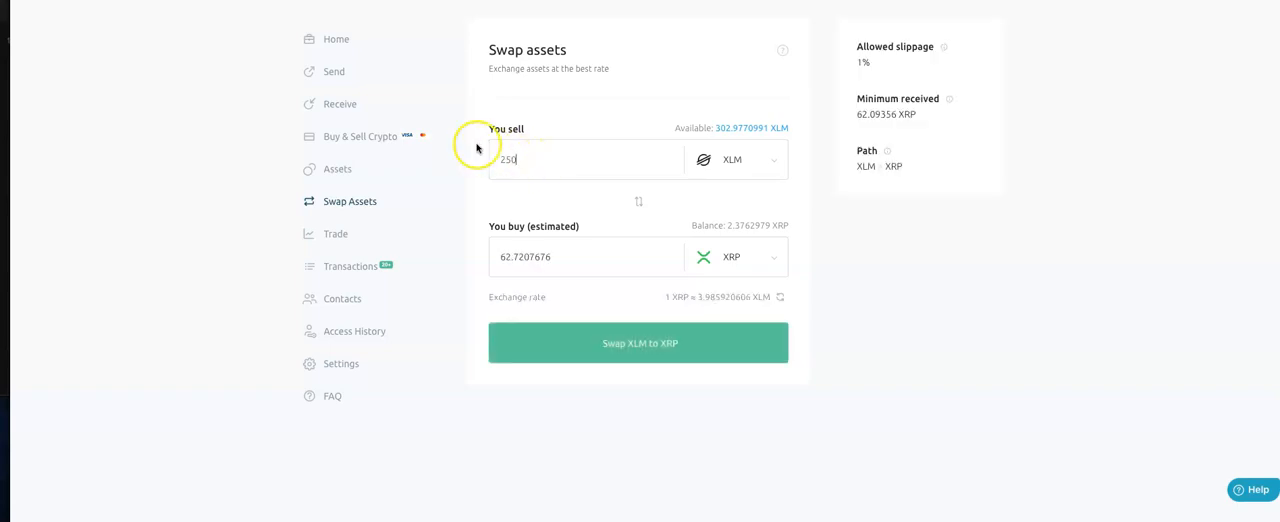
pyautogui.moveTo(507, 256)
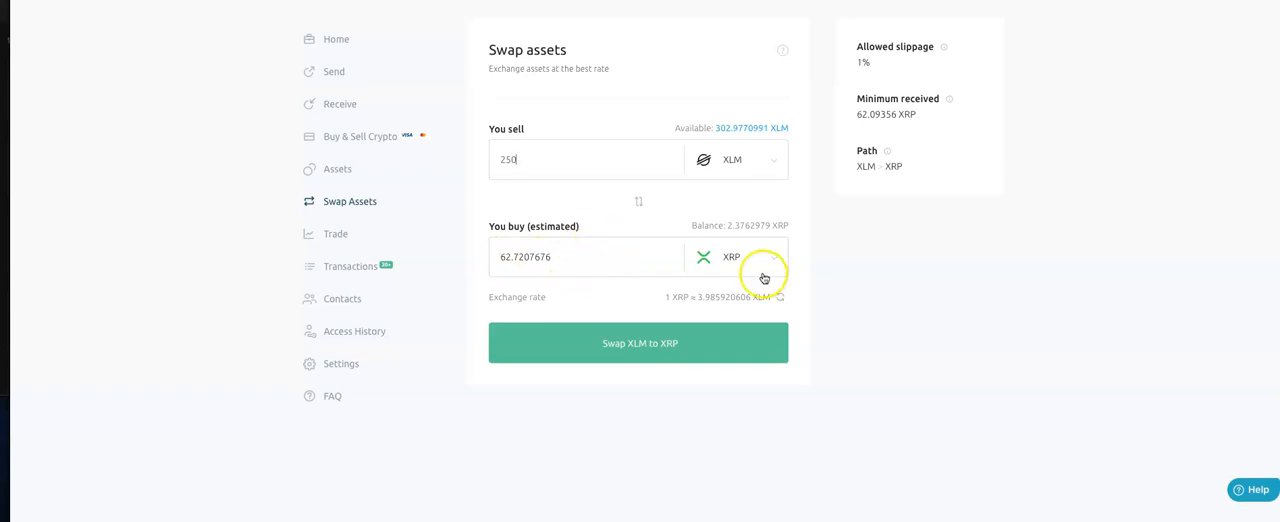
pyautogui.moveTo(730, 262)
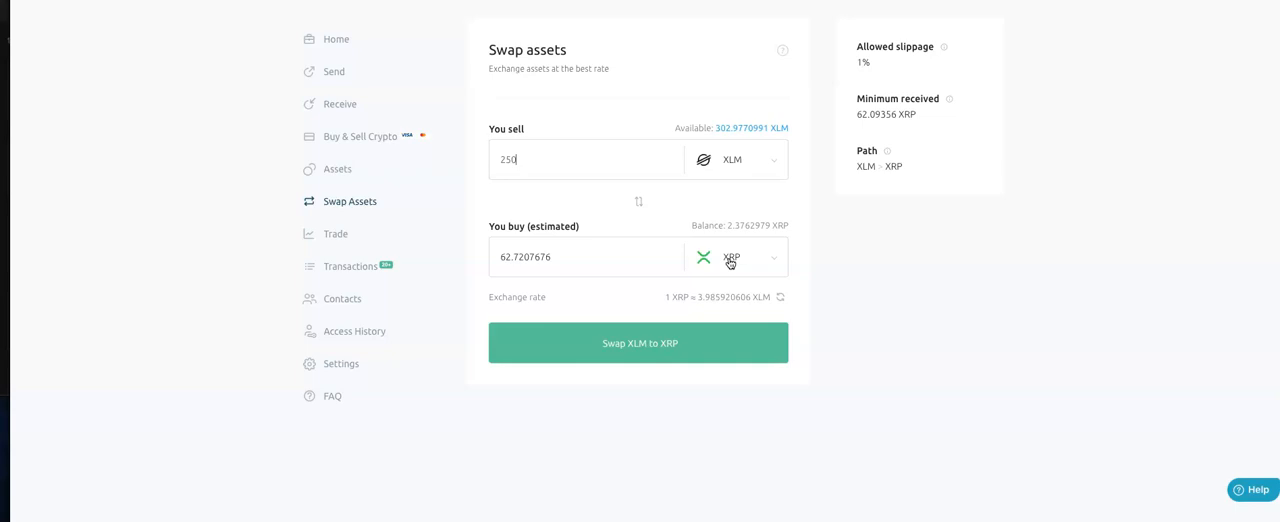
pyautogui.moveTo(570, 298)
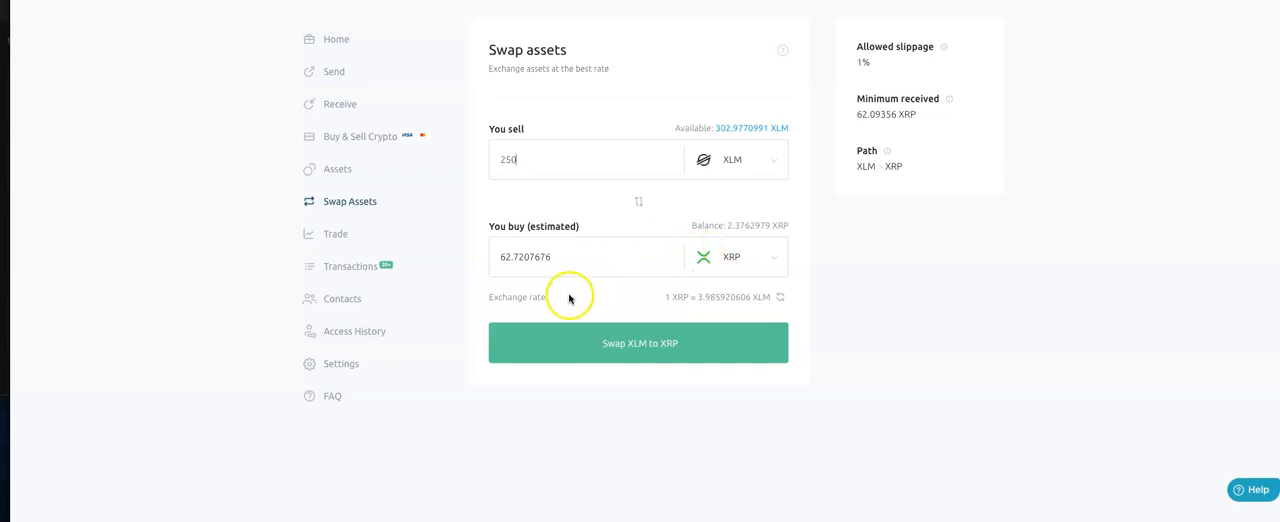
pyautogui.click(638, 342)
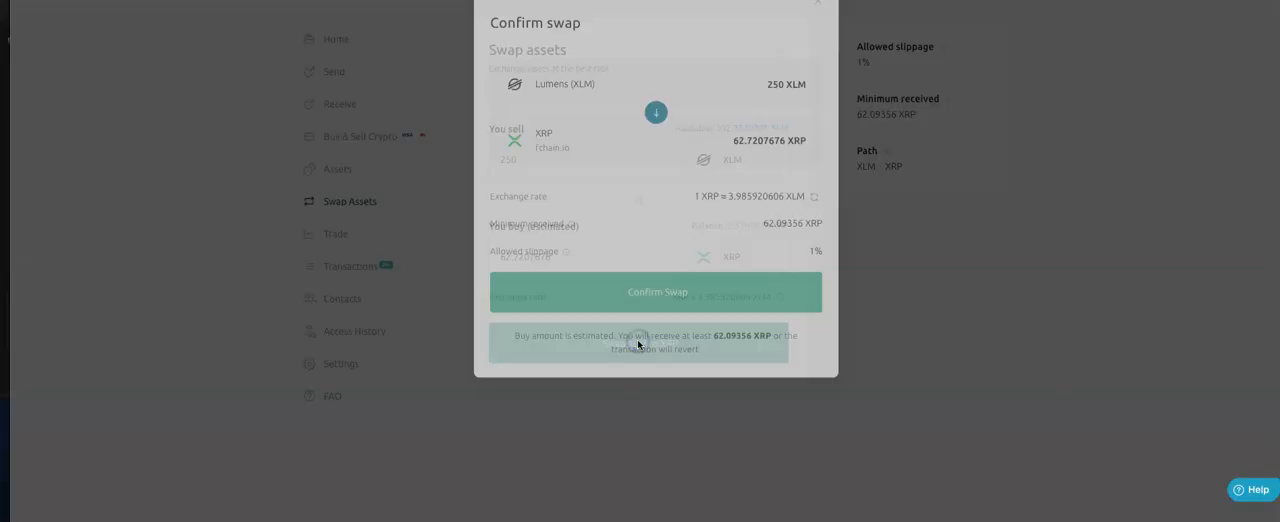
# Confirm the 250 XLM to XRP swap and dismiss the completion message
pyautogui.click(656, 291)
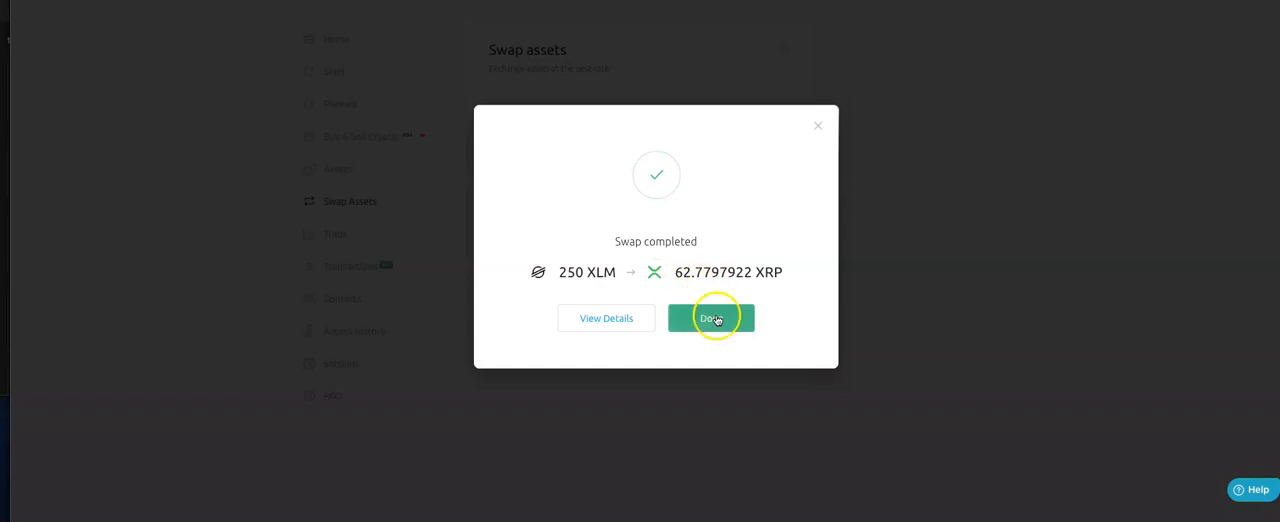
pyautogui.click(711, 318)
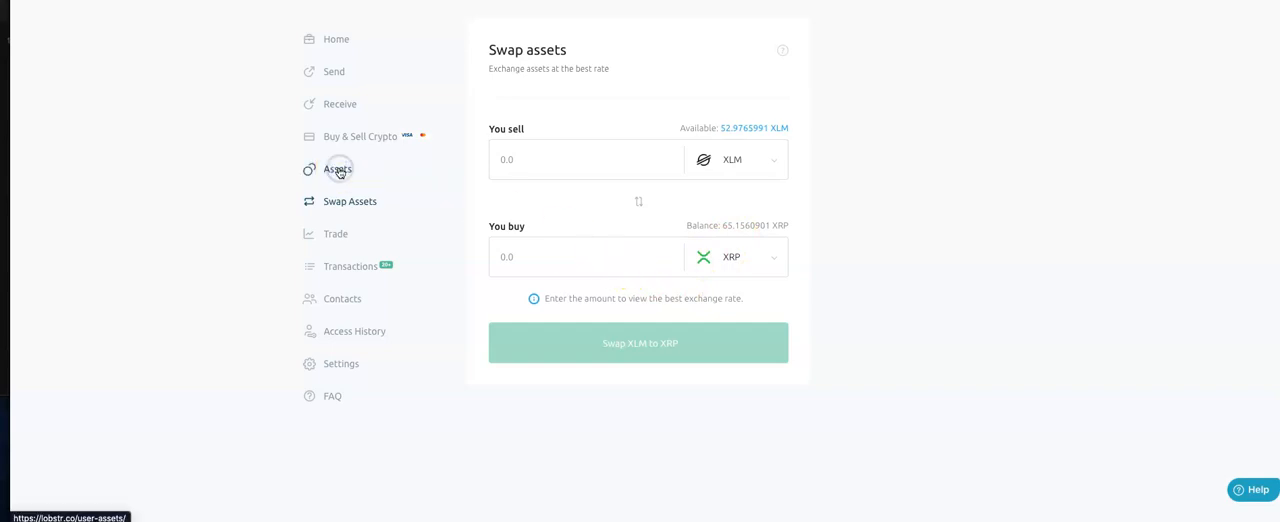
# Go to My Assets and open deposit/withdraw options for XRP (fchain.io)
pyautogui.click(337, 168)
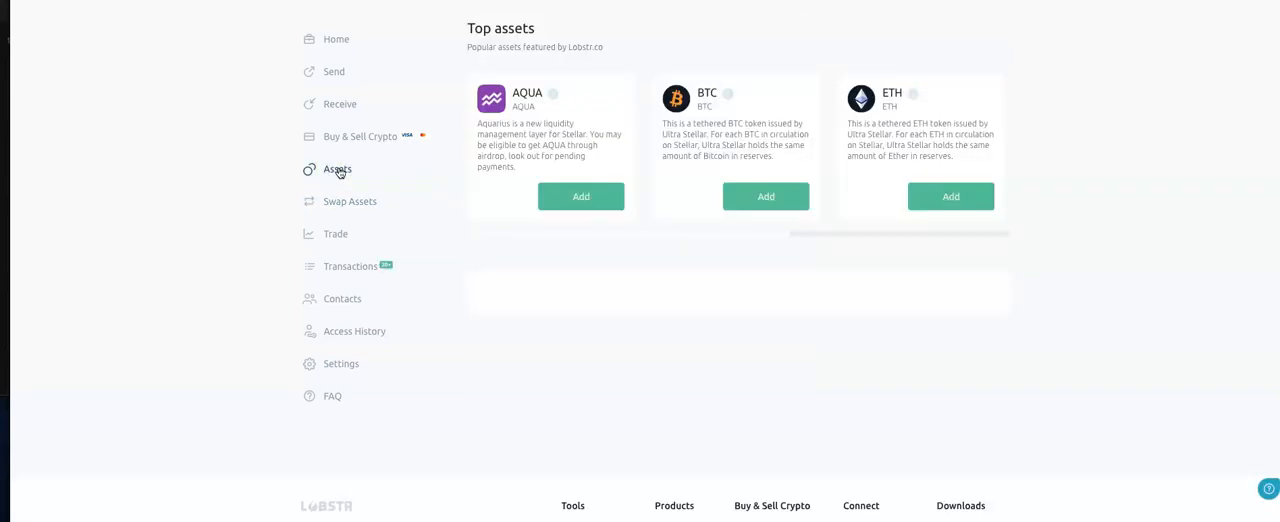
pyautogui.click(337, 169)
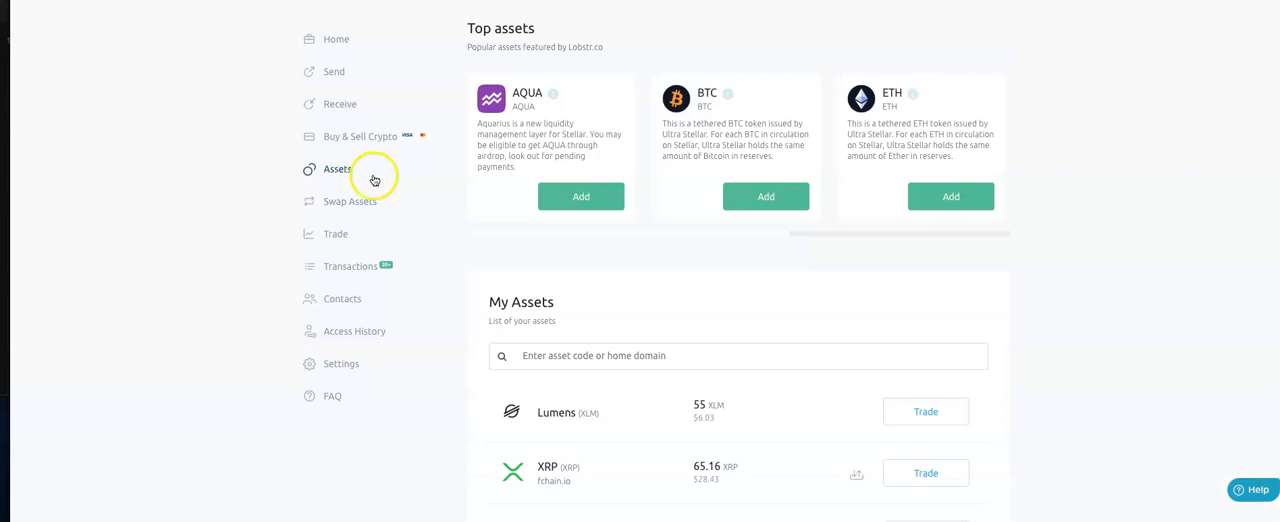
pyautogui.scroll(-3)
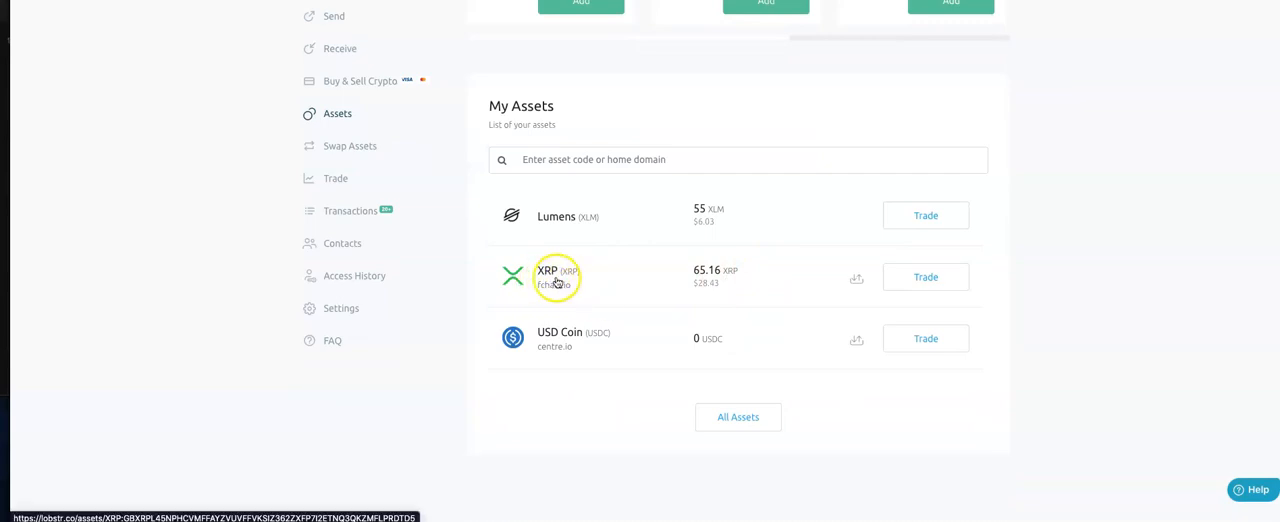
pyautogui.moveTo(857, 278)
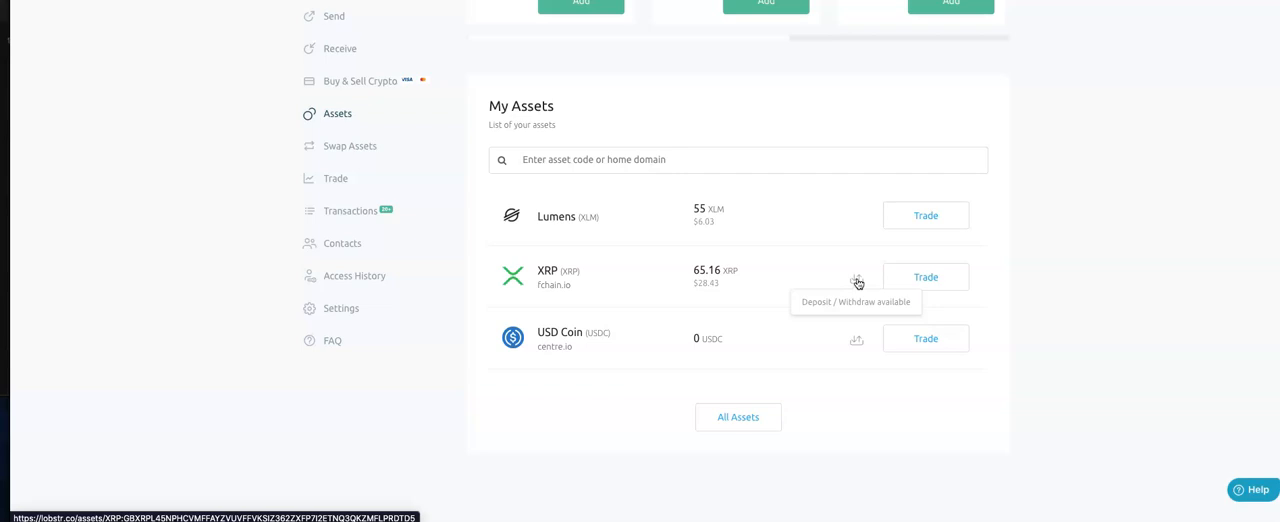
pyautogui.click(856, 282)
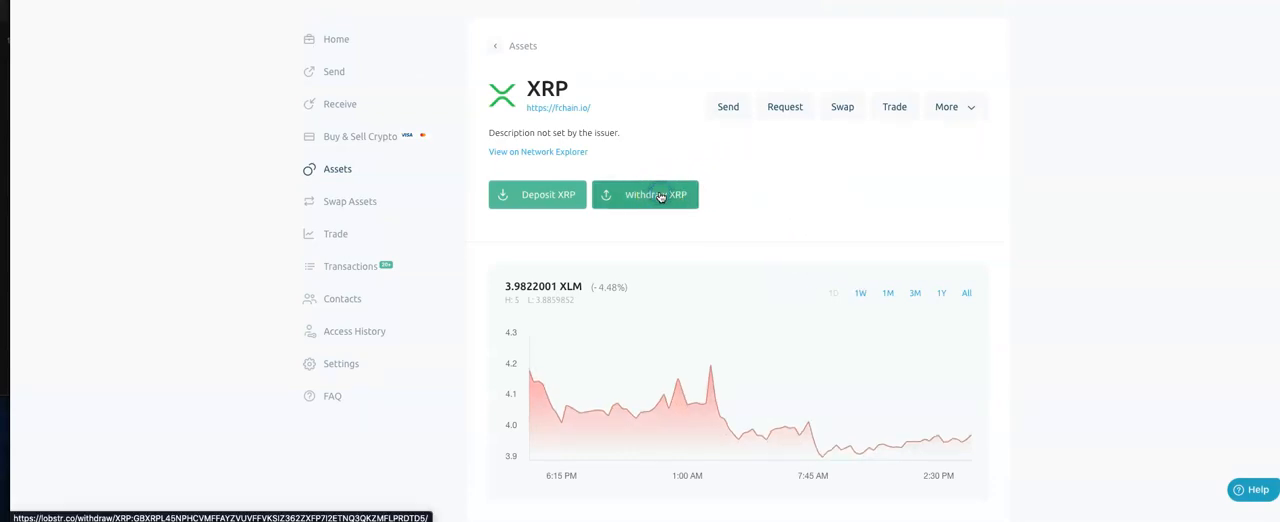
# Start withdrawing the fchain.io XRP to native XRP
pyautogui.click(645, 194)
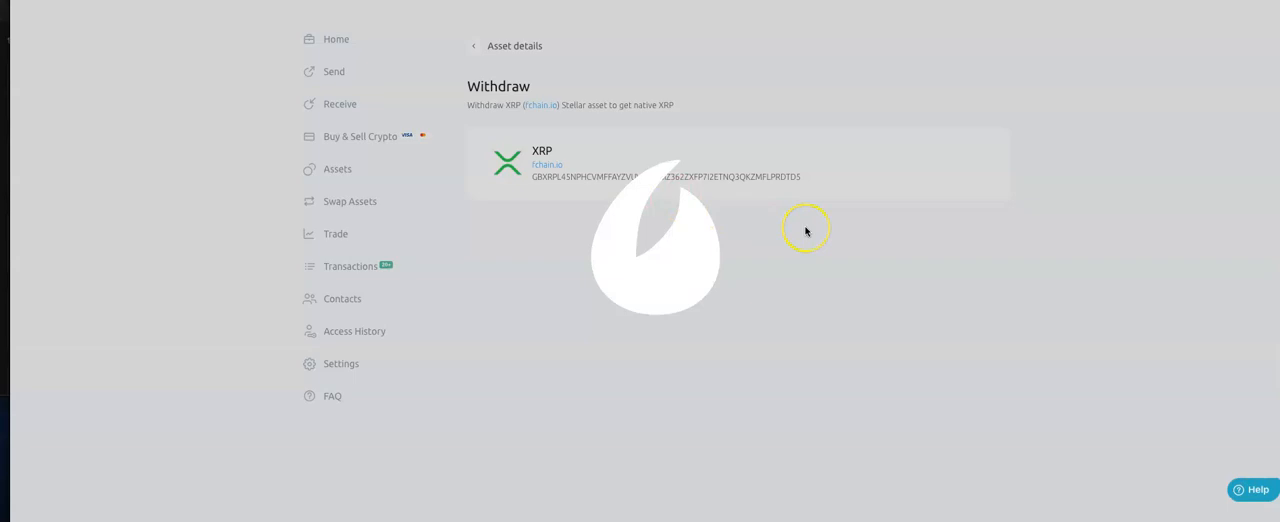
pyautogui.moveTo(800, 228)
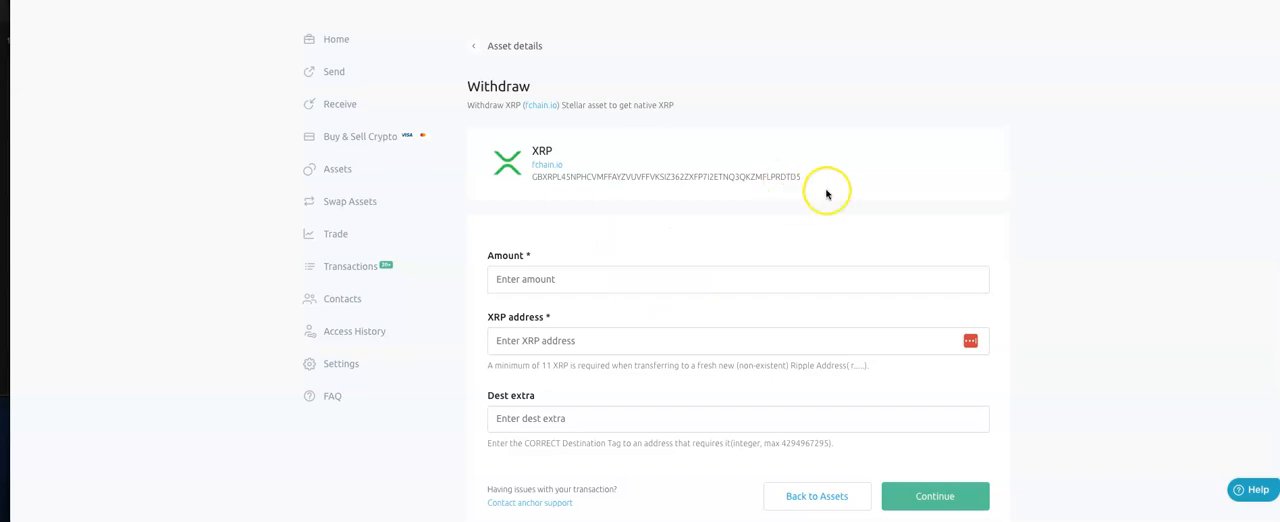
pyautogui.moveTo(826, 194)
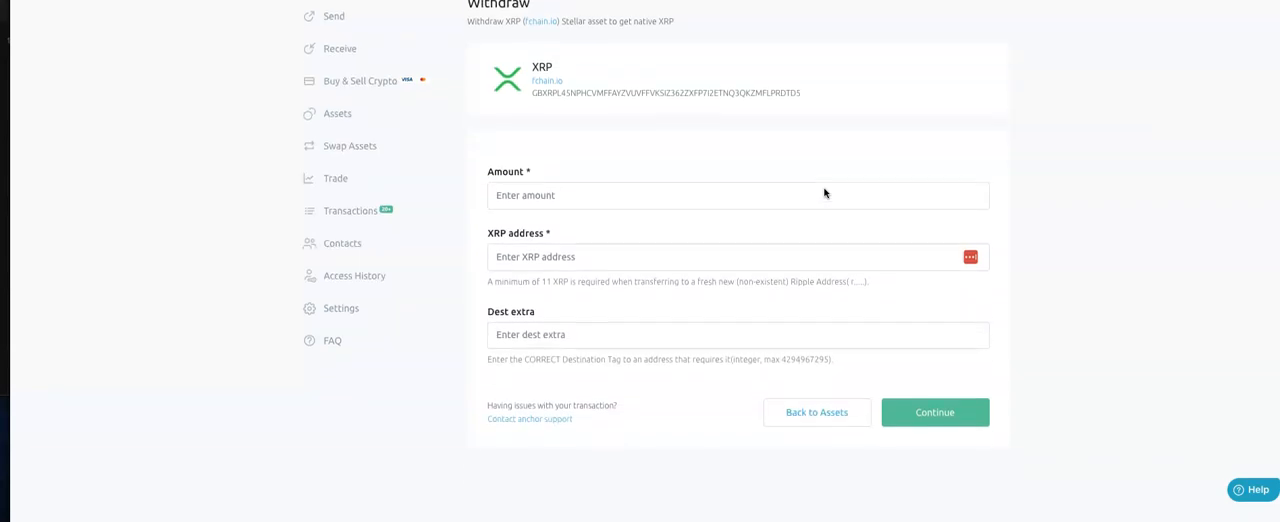
pyautogui.click(738, 195)
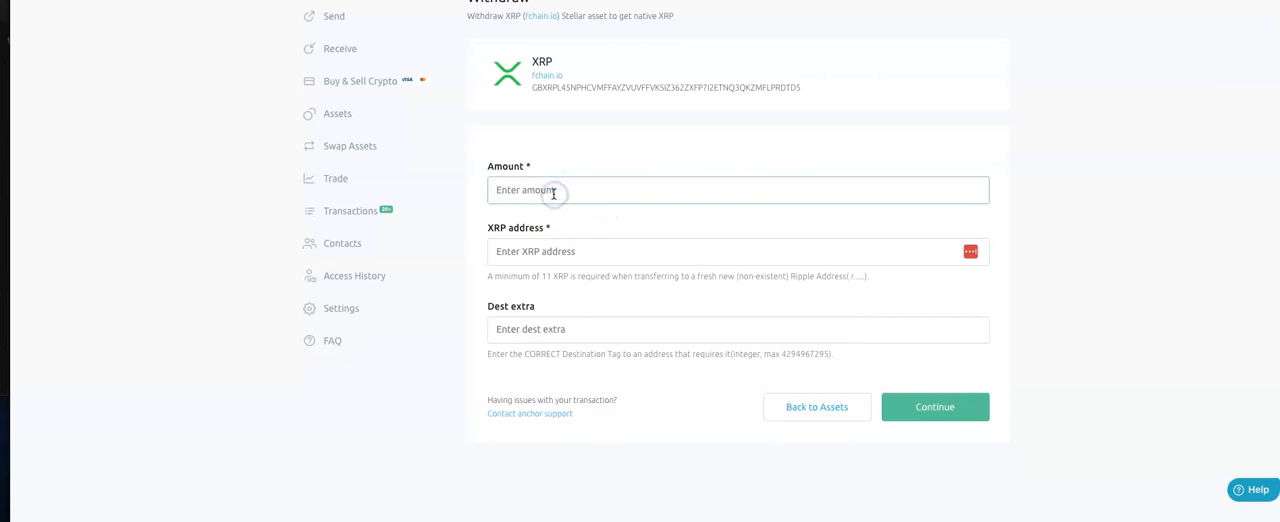
pyautogui.scroll(3)
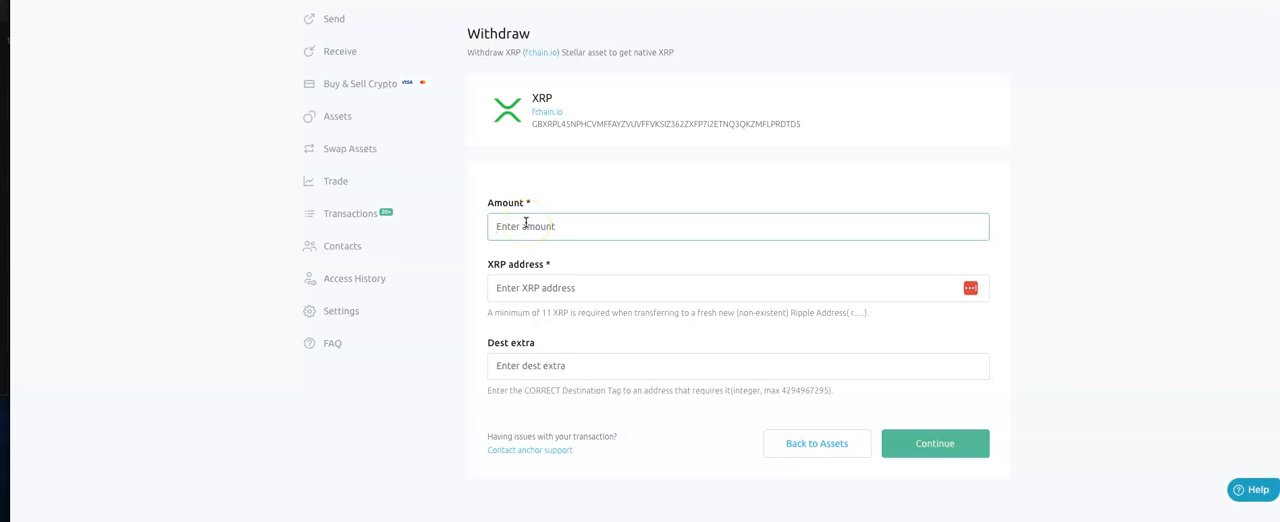
pyautogui.write('60')
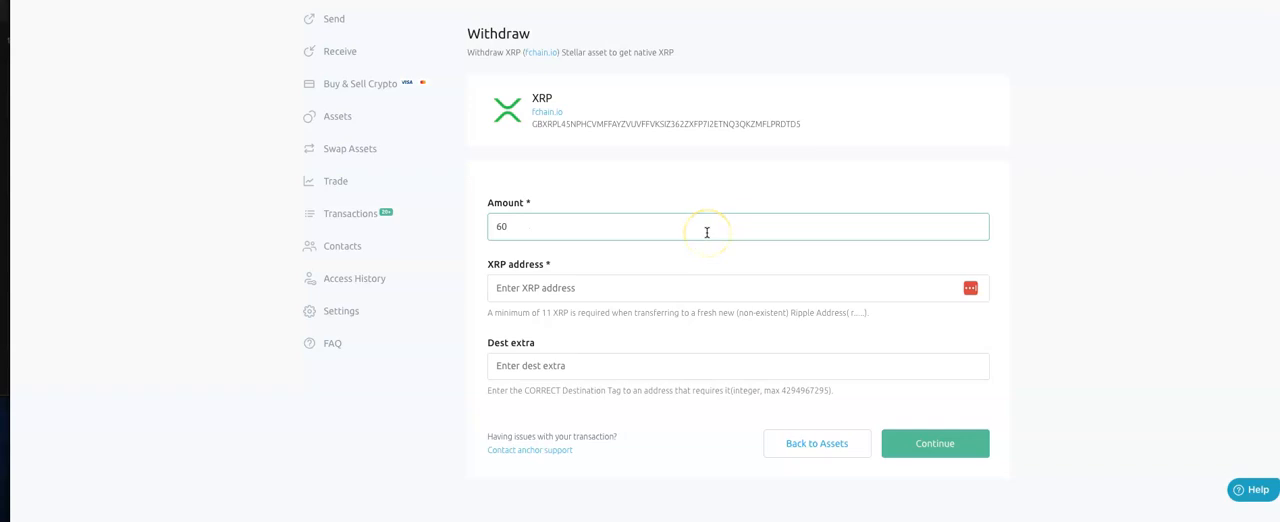
pyautogui.moveTo(707, 232)
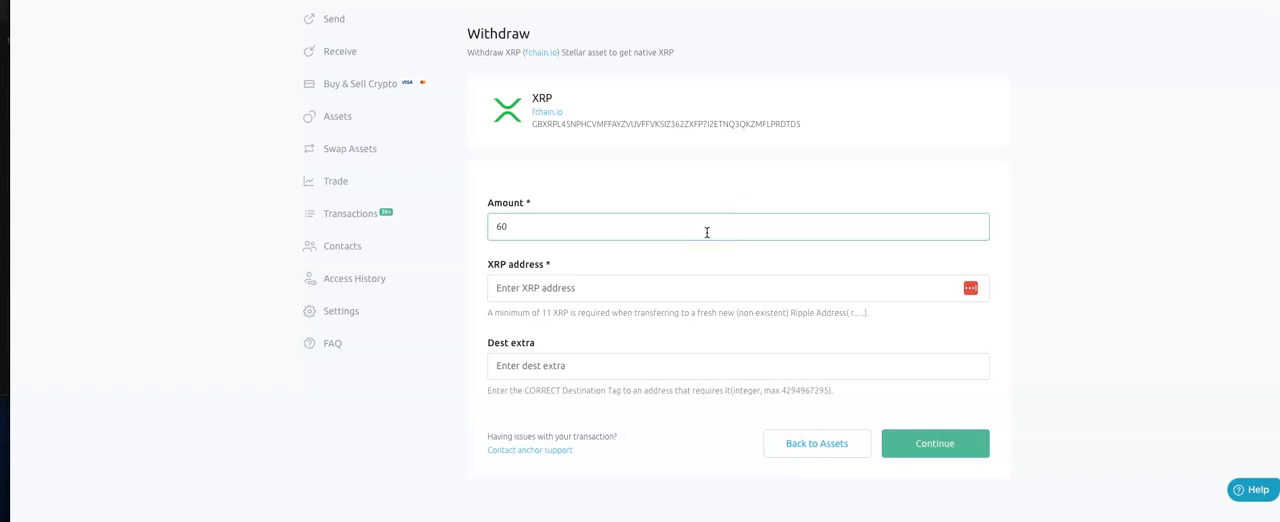
pyautogui.write('rM8FwfT88eyLwB8qRCypvHYfG4bfpjDJ4C')
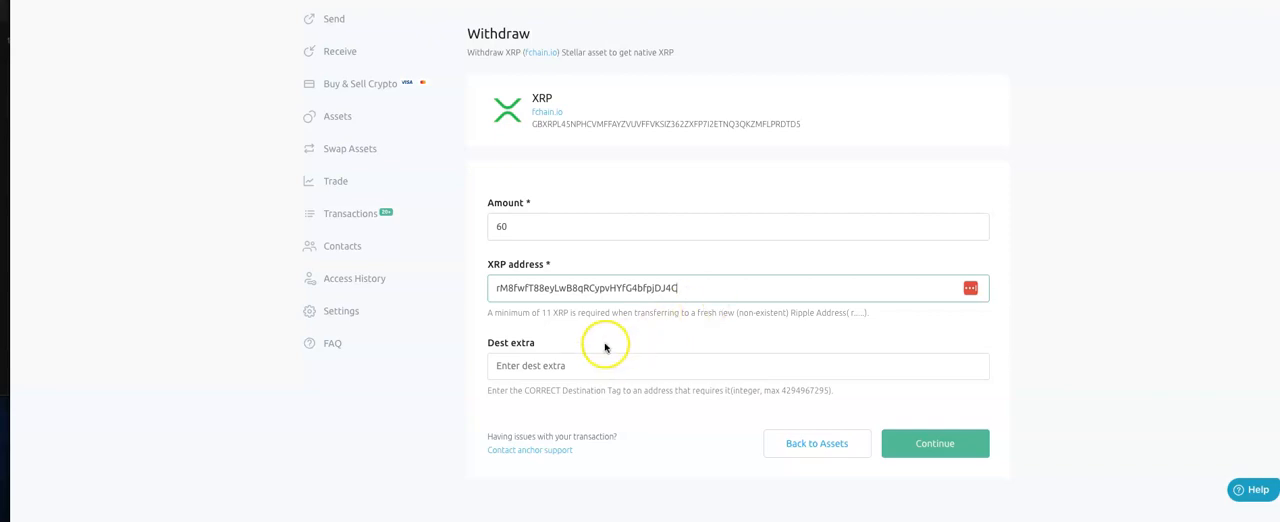
pyautogui.scroll(-3)
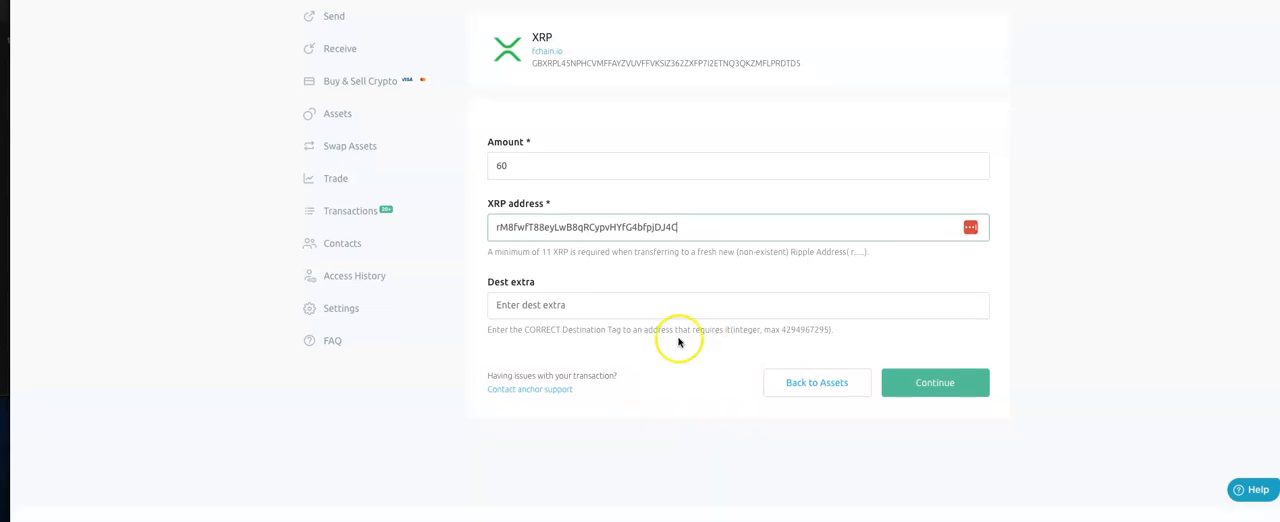
pyautogui.moveTo(738, 330)
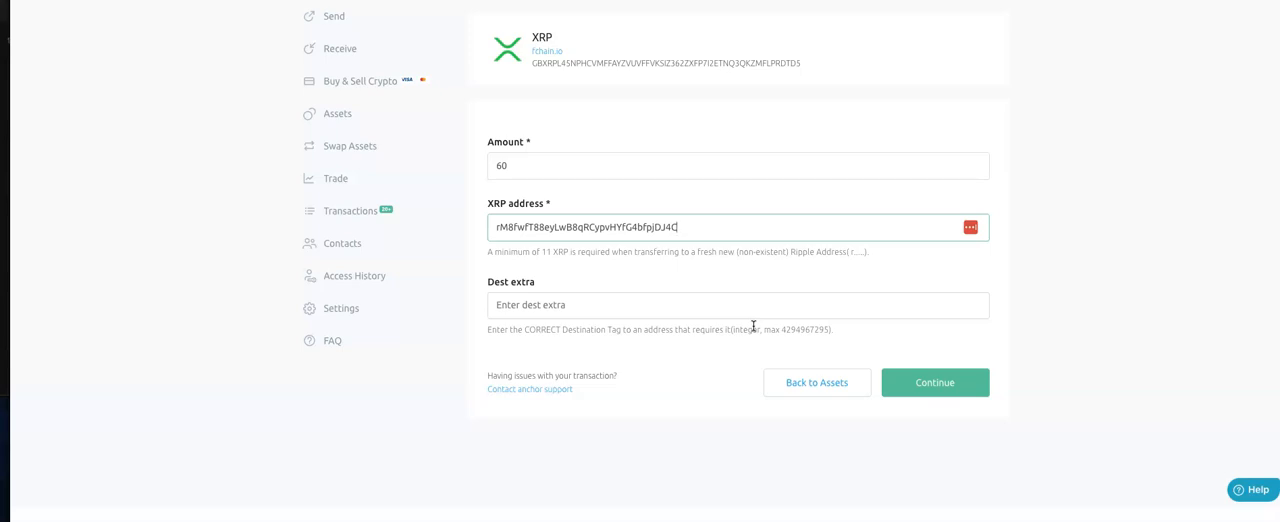
pyautogui.moveTo(578, 226)
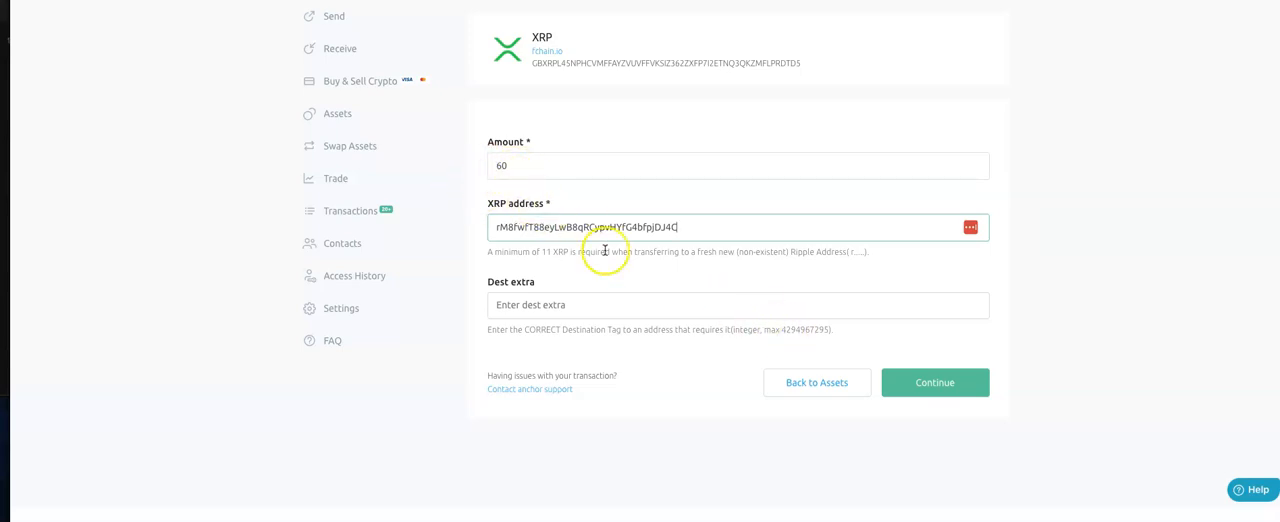
pyautogui.moveTo(493, 231)
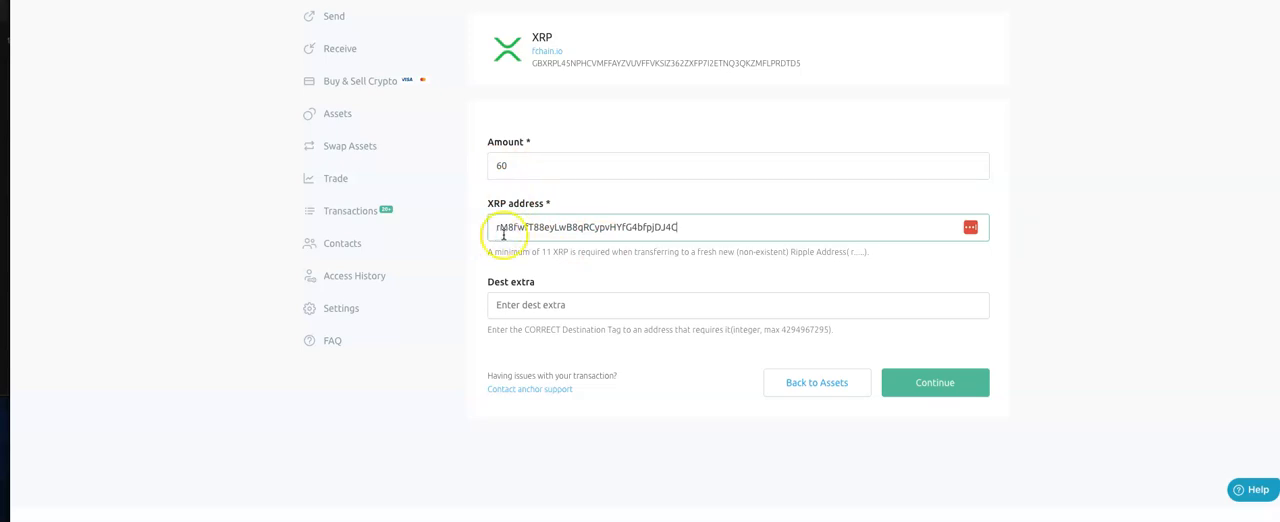
pyautogui.moveTo(672, 323)
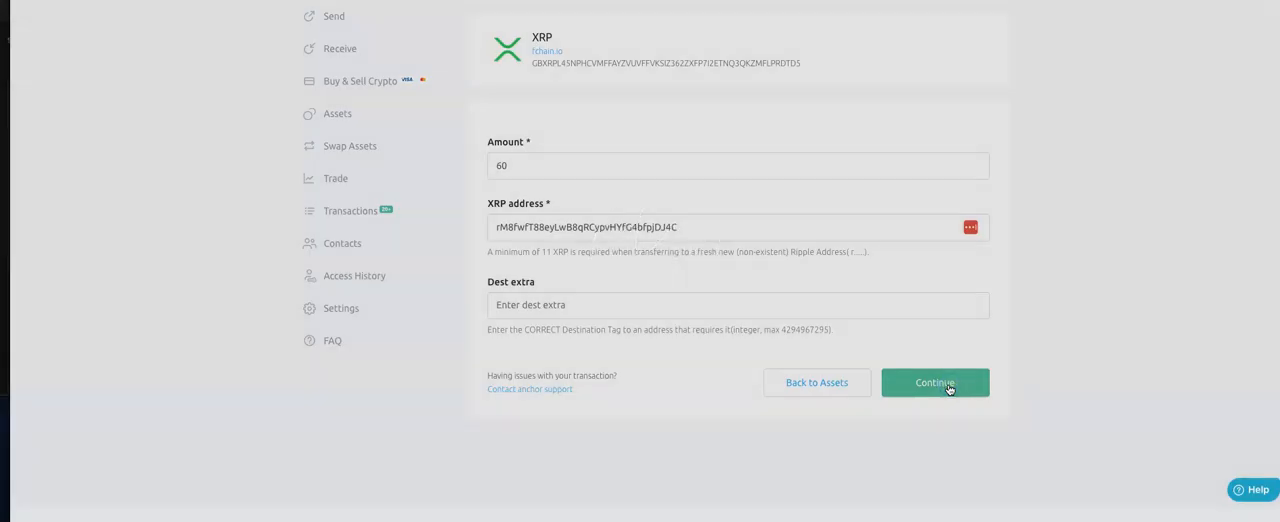
# Review and confirm the 60 XRP withdrawal so it is sent to the anchor
pyautogui.click(934, 382)
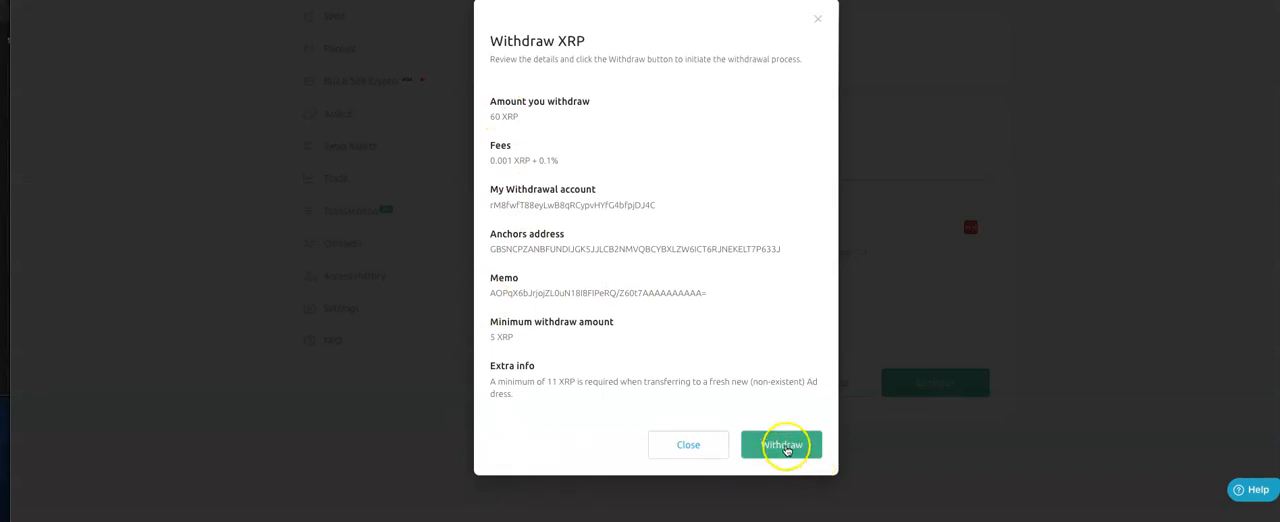
pyautogui.click(781, 445)
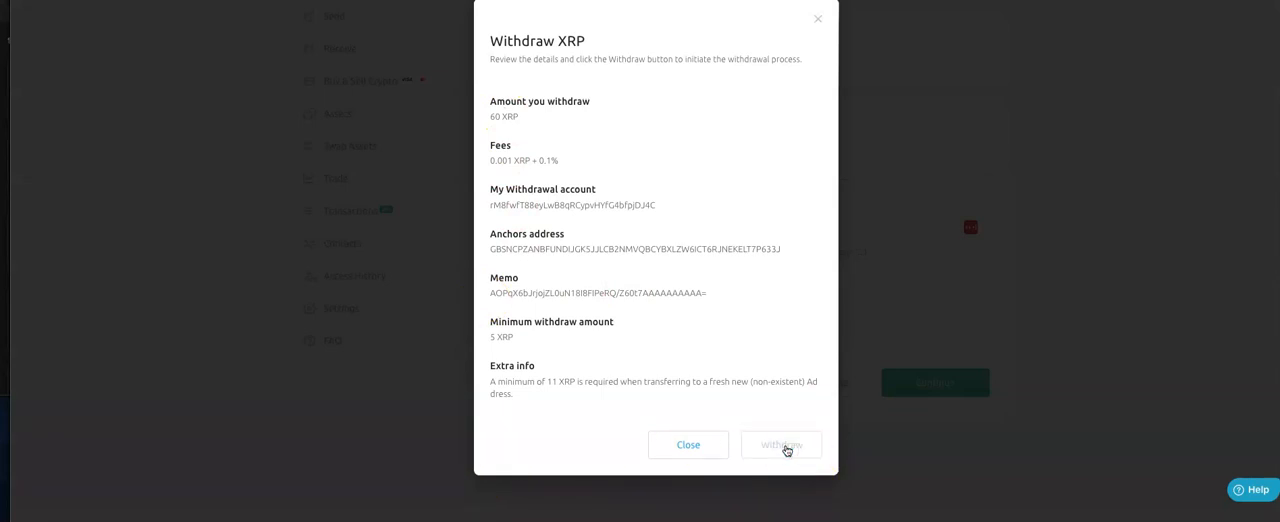
pyautogui.moveTo(835, 238)
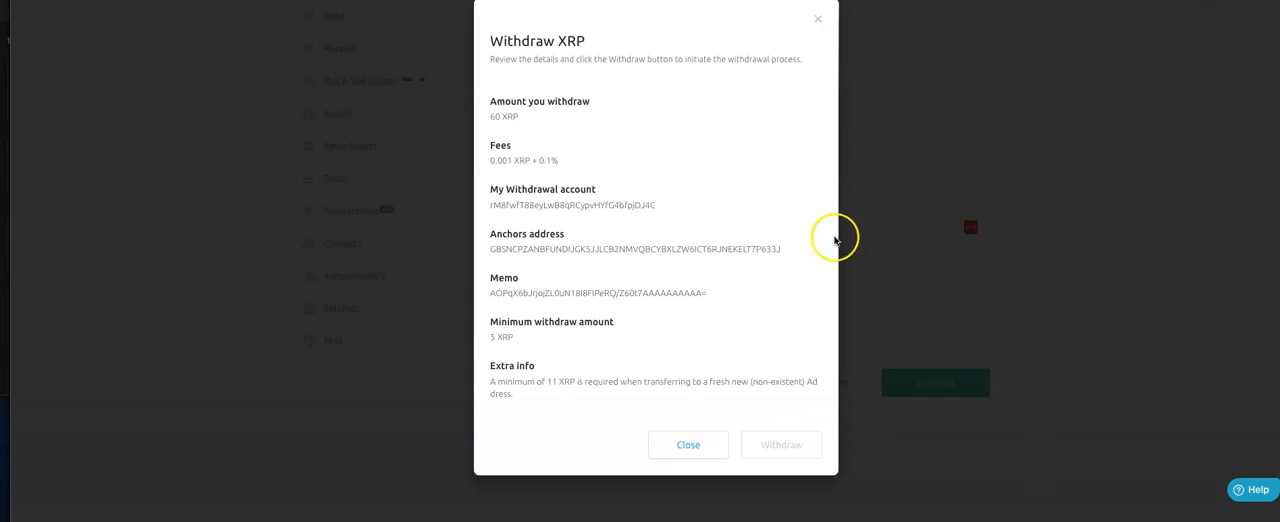
pyautogui.moveTo(797, 282)
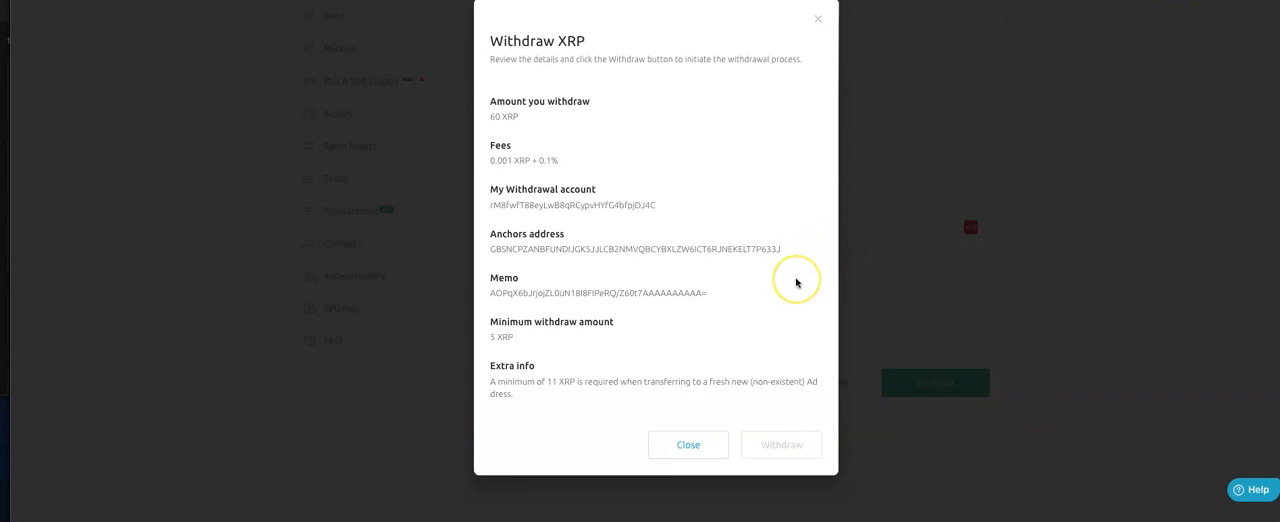
pyautogui.click(781, 444)
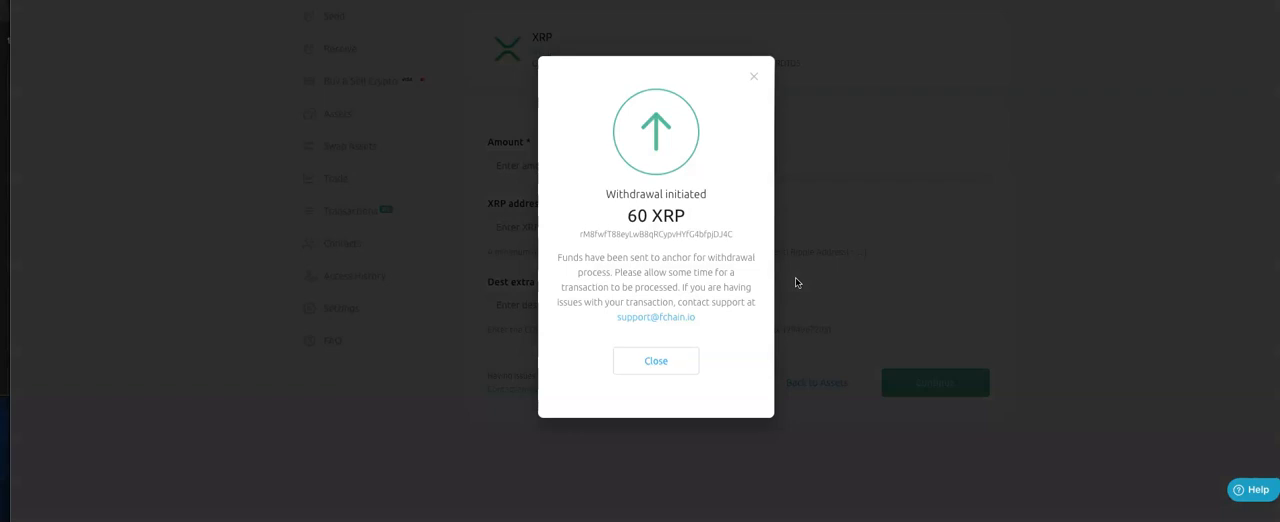